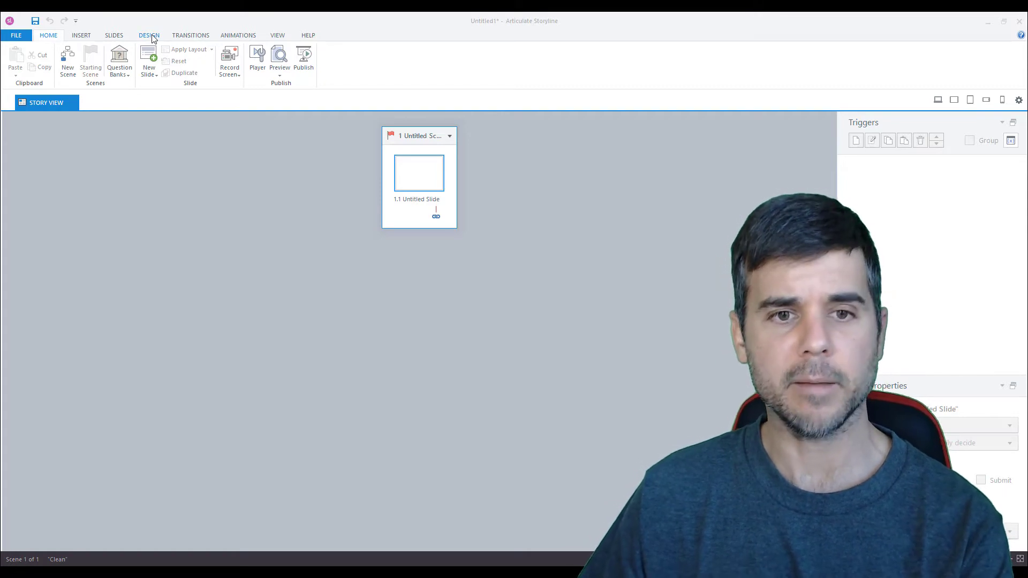
# Step: Bring up the Change Story Size dialog from the Design ribbon
pyautogui.click(148, 34)
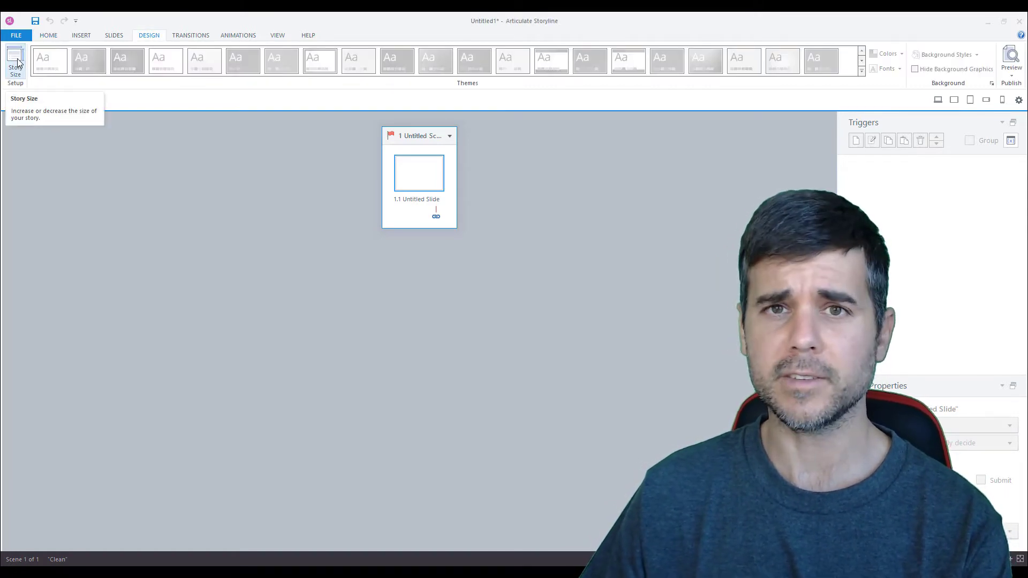
pyautogui.click(15, 62)
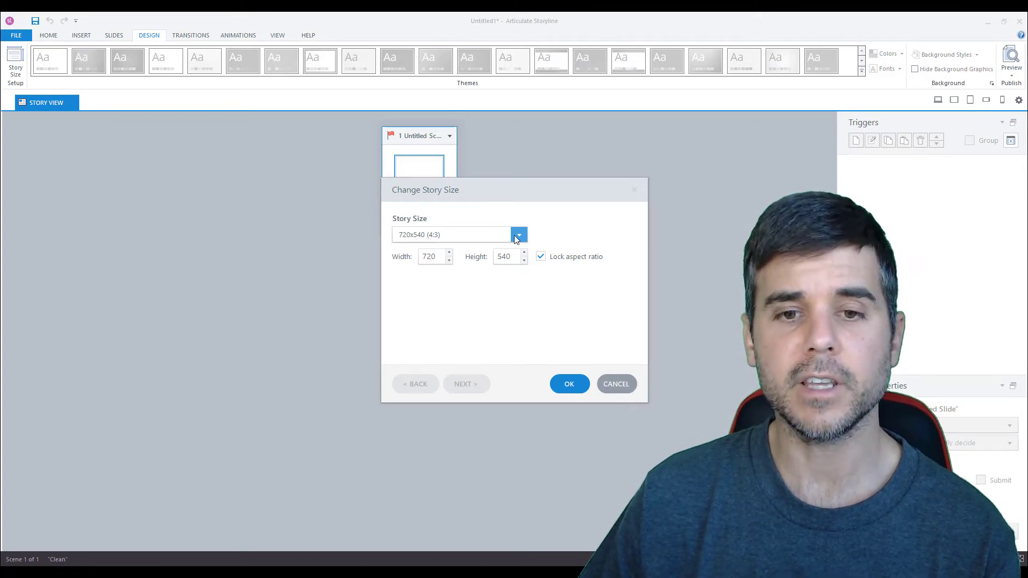
pyautogui.click(518, 235)
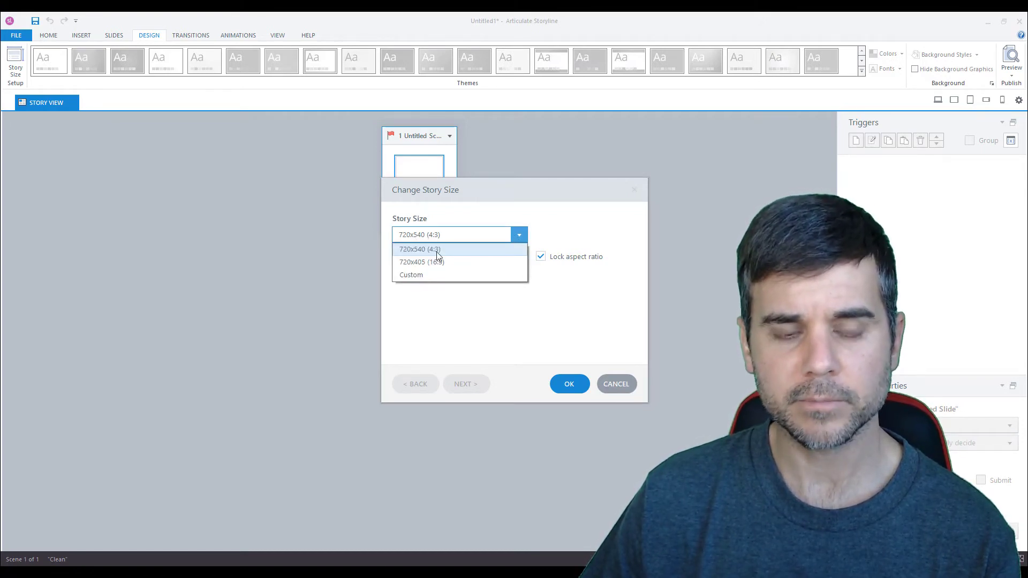
pyautogui.click(418, 250)
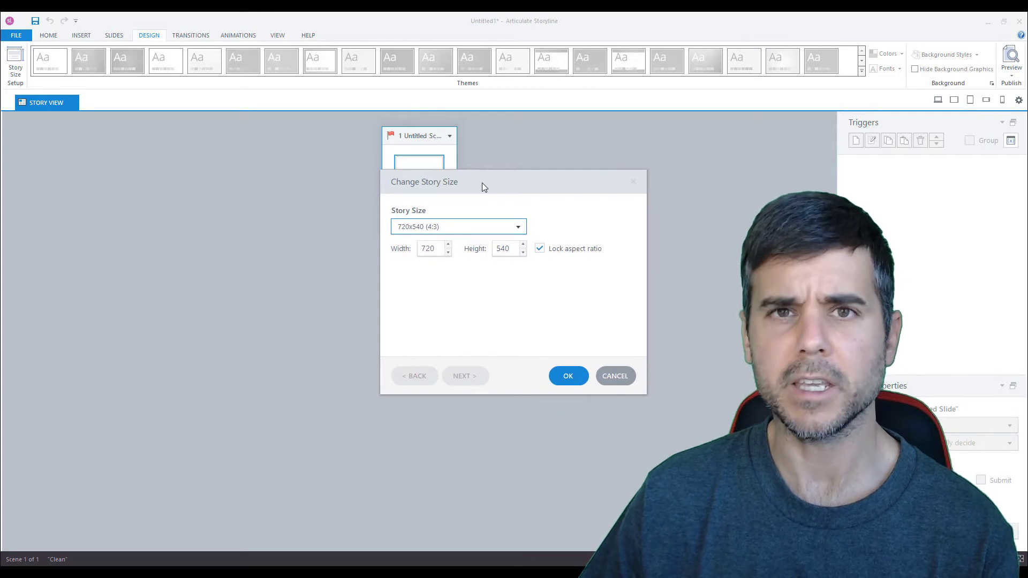
pyautogui.click(518, 226)
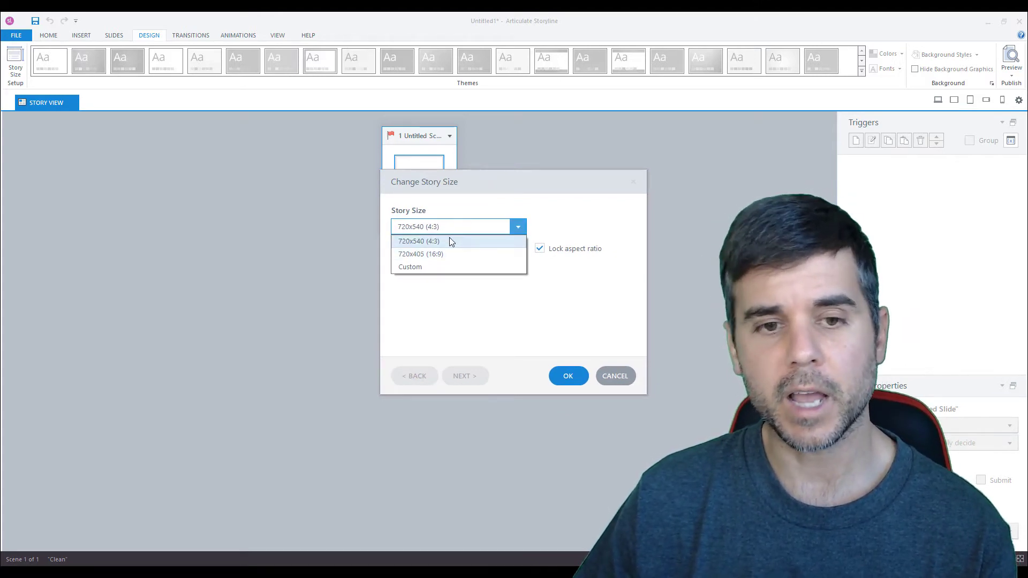
pyautogui.click(419, 241)
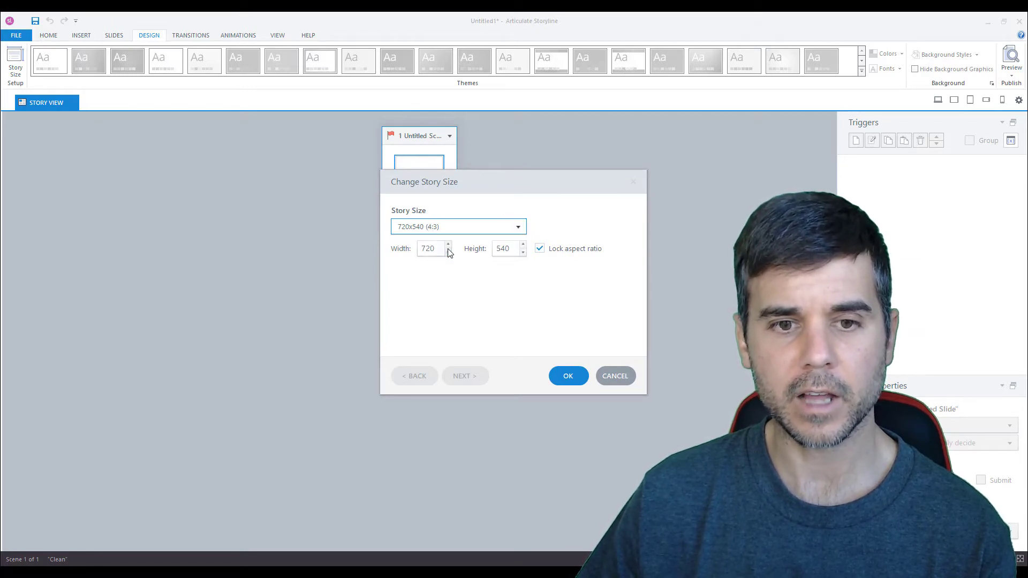
pyautogui.moveTo(528, 250)
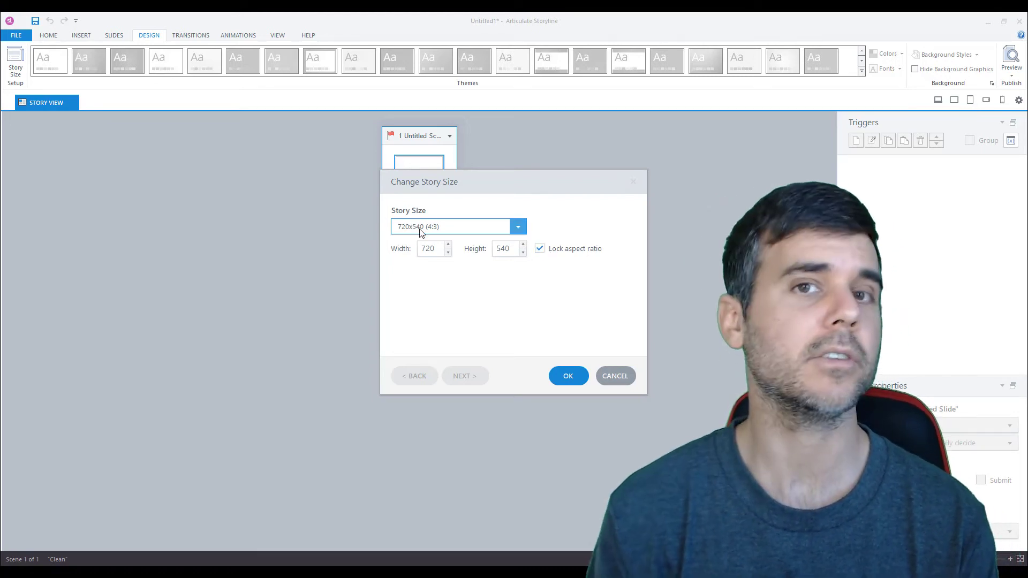
# Step: Enter a custom width of 1920, correcting a mistyped 1980
pyautogui.click(429, 248)
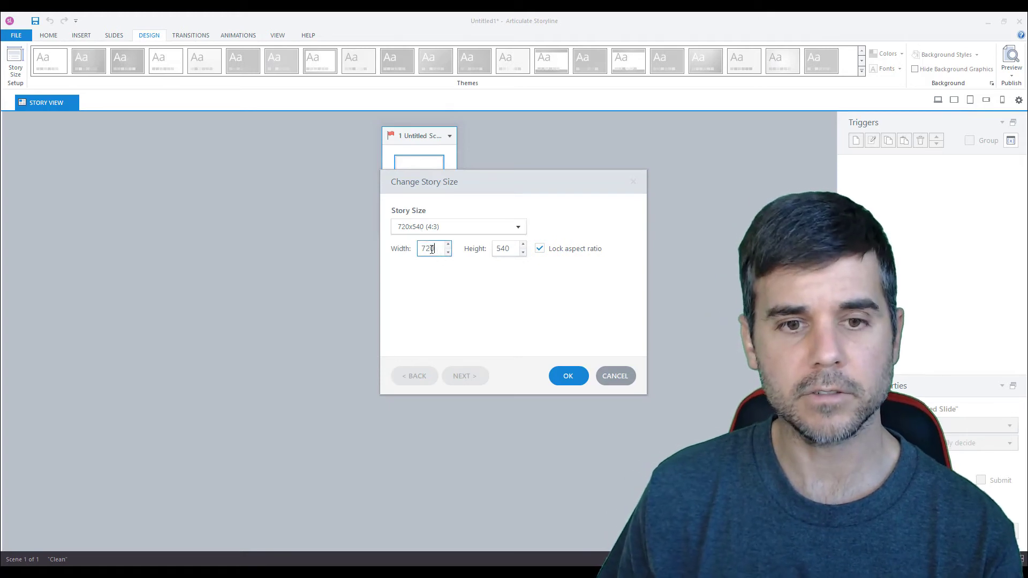
pyautogui.write('1')
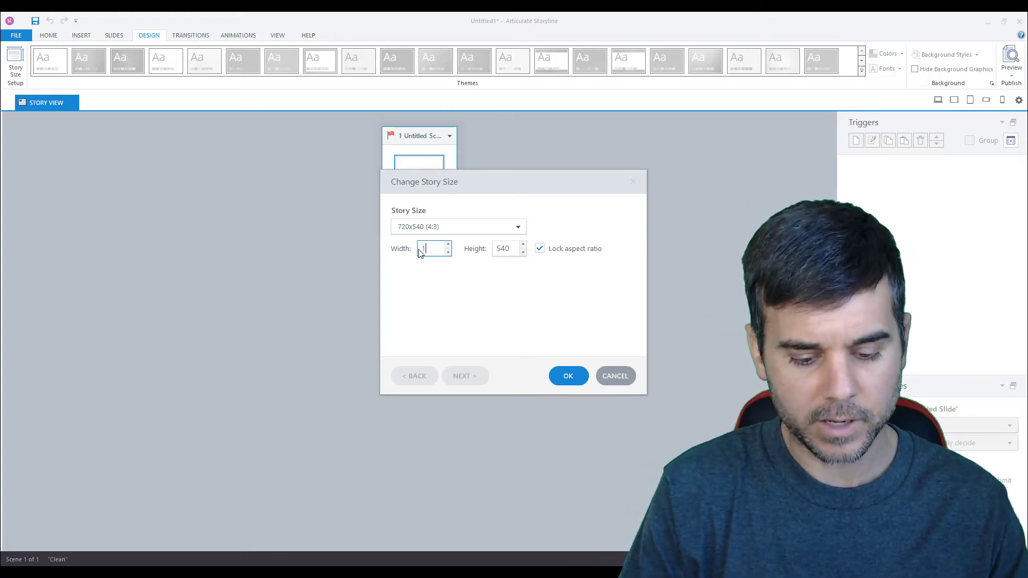
pyautogui.write('1980')
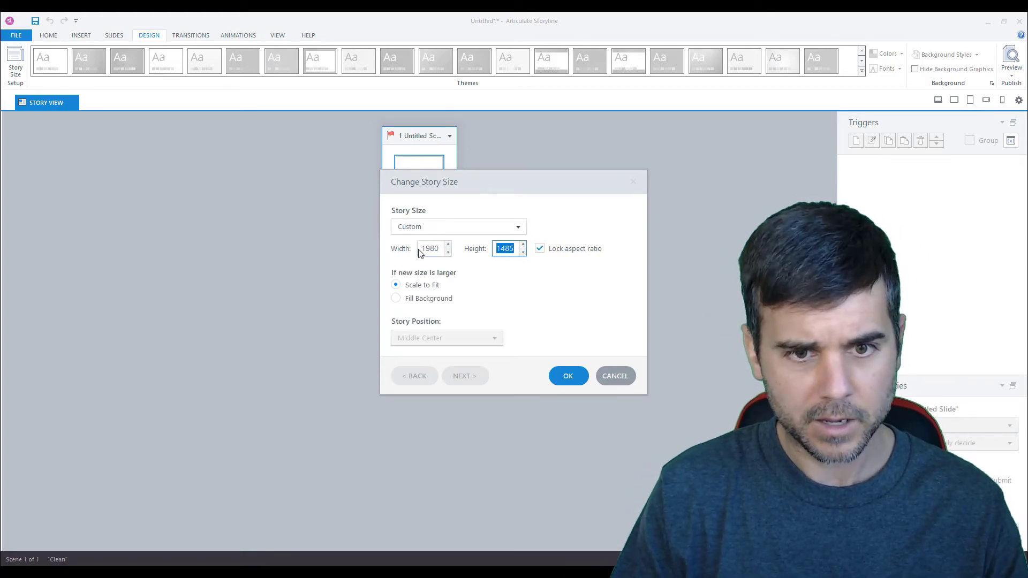
pyautogui.click(430, 247)
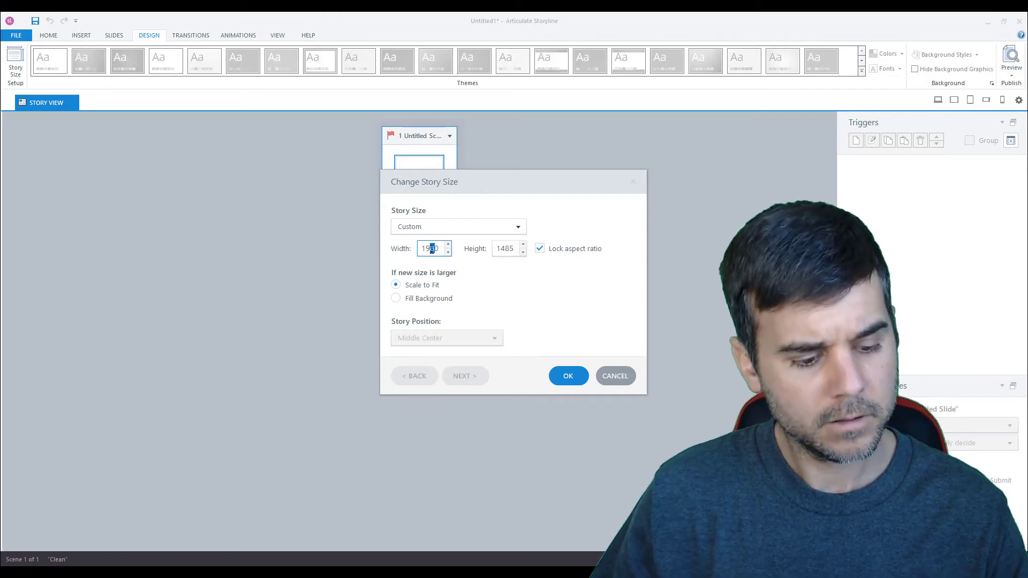
# Step: Unlock the aspect ratio, set height 1080 and apply the 1920×1080 size
pyautogui.click(504, 247)
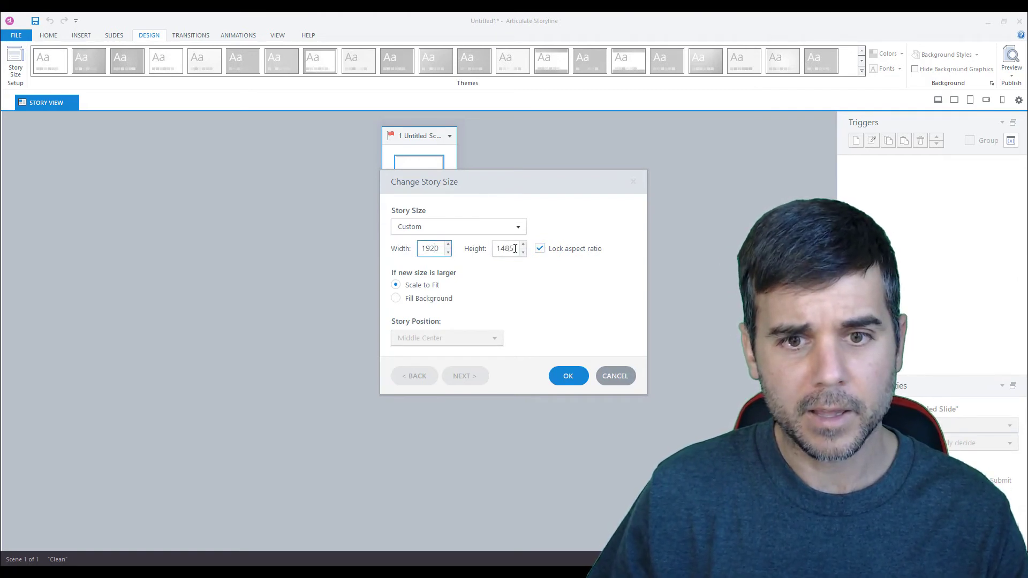
pyautogui.click(538, 247)
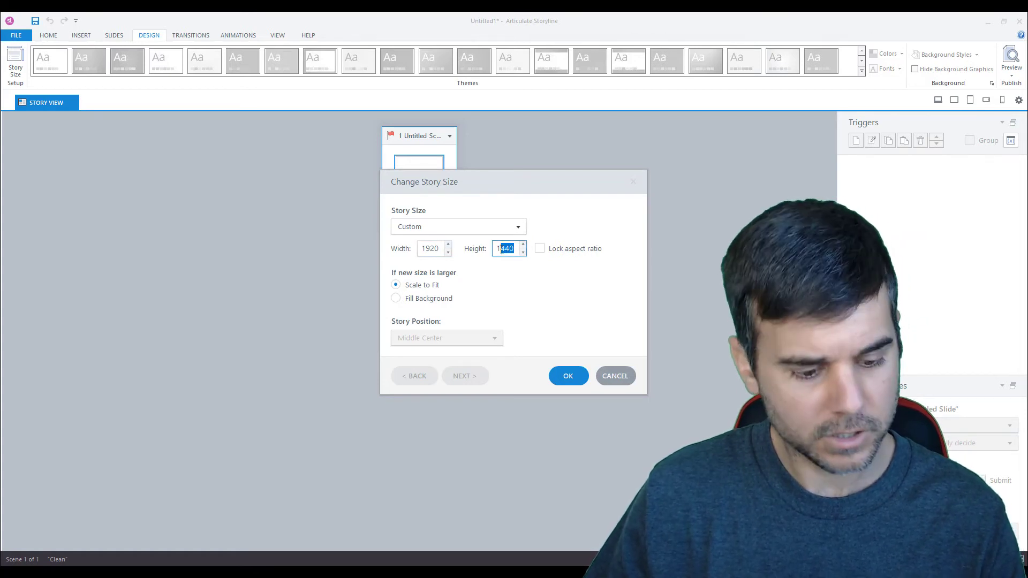
pyautogui.write('1080')
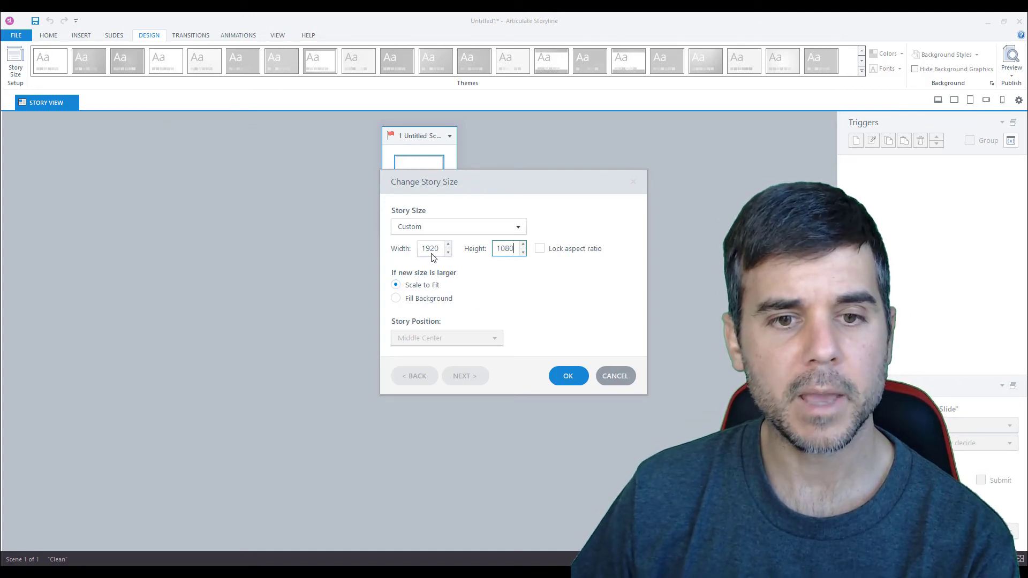
pyautogui.click(567, 376)
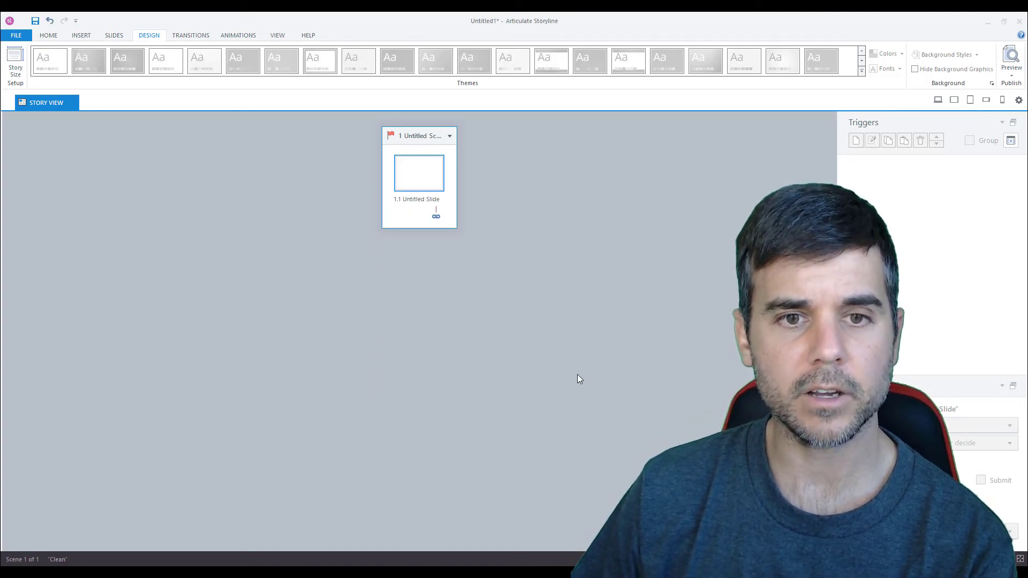